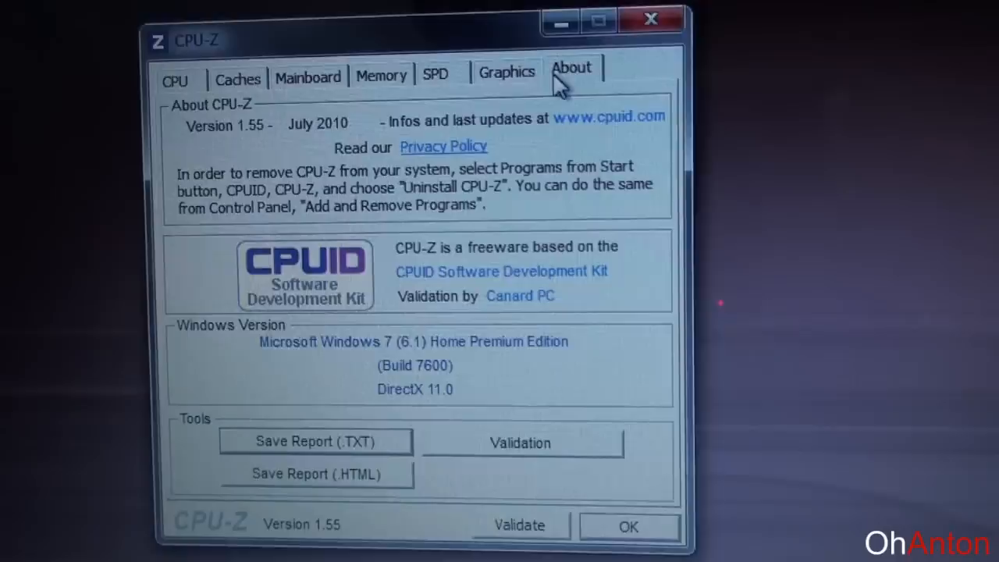
Open the taskbar speaker volume slider and set the system volume to maximum.
{"action": "left_click", "coordinate": [506, 72]}
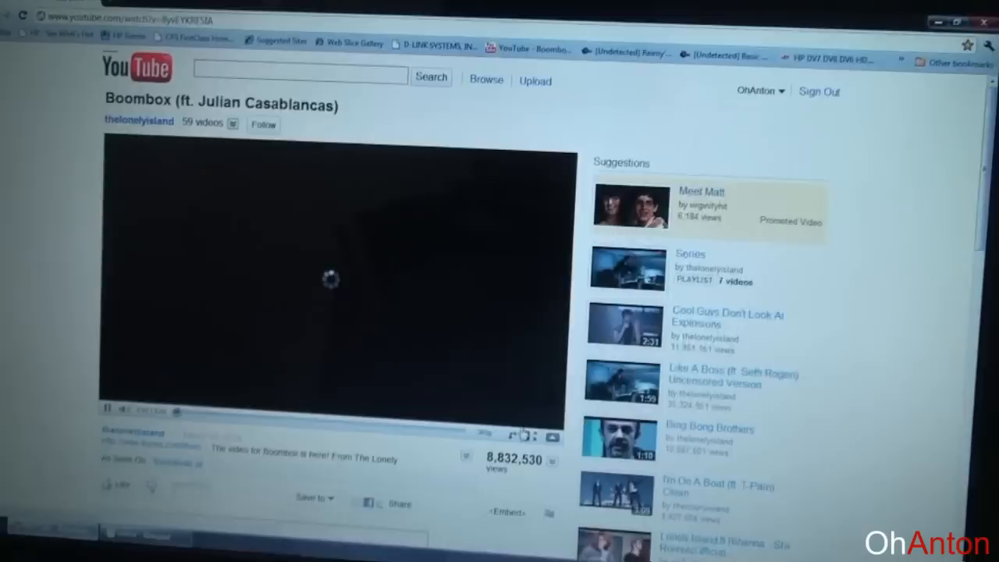
{"action": "left_click", "coordinate": [555, 551]}
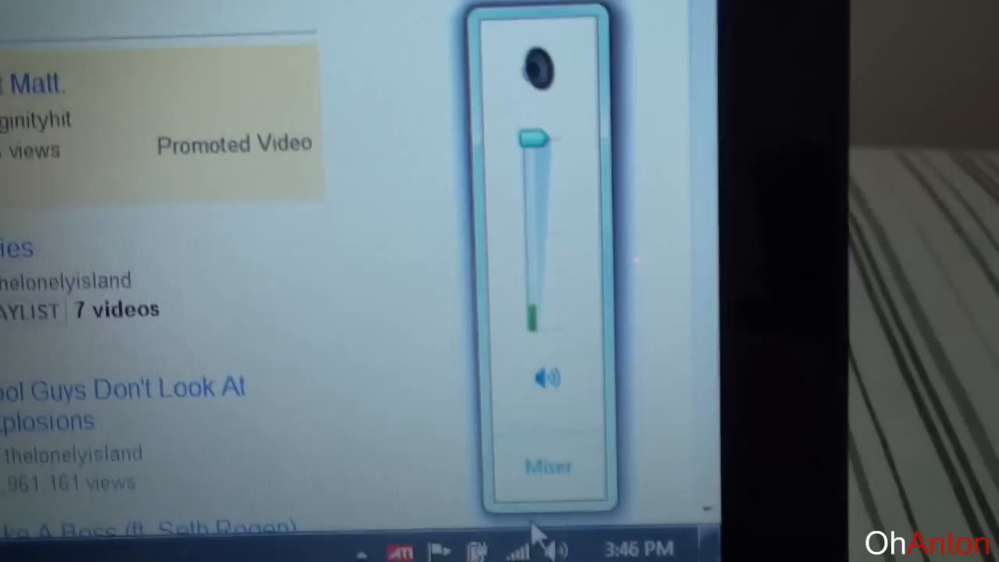